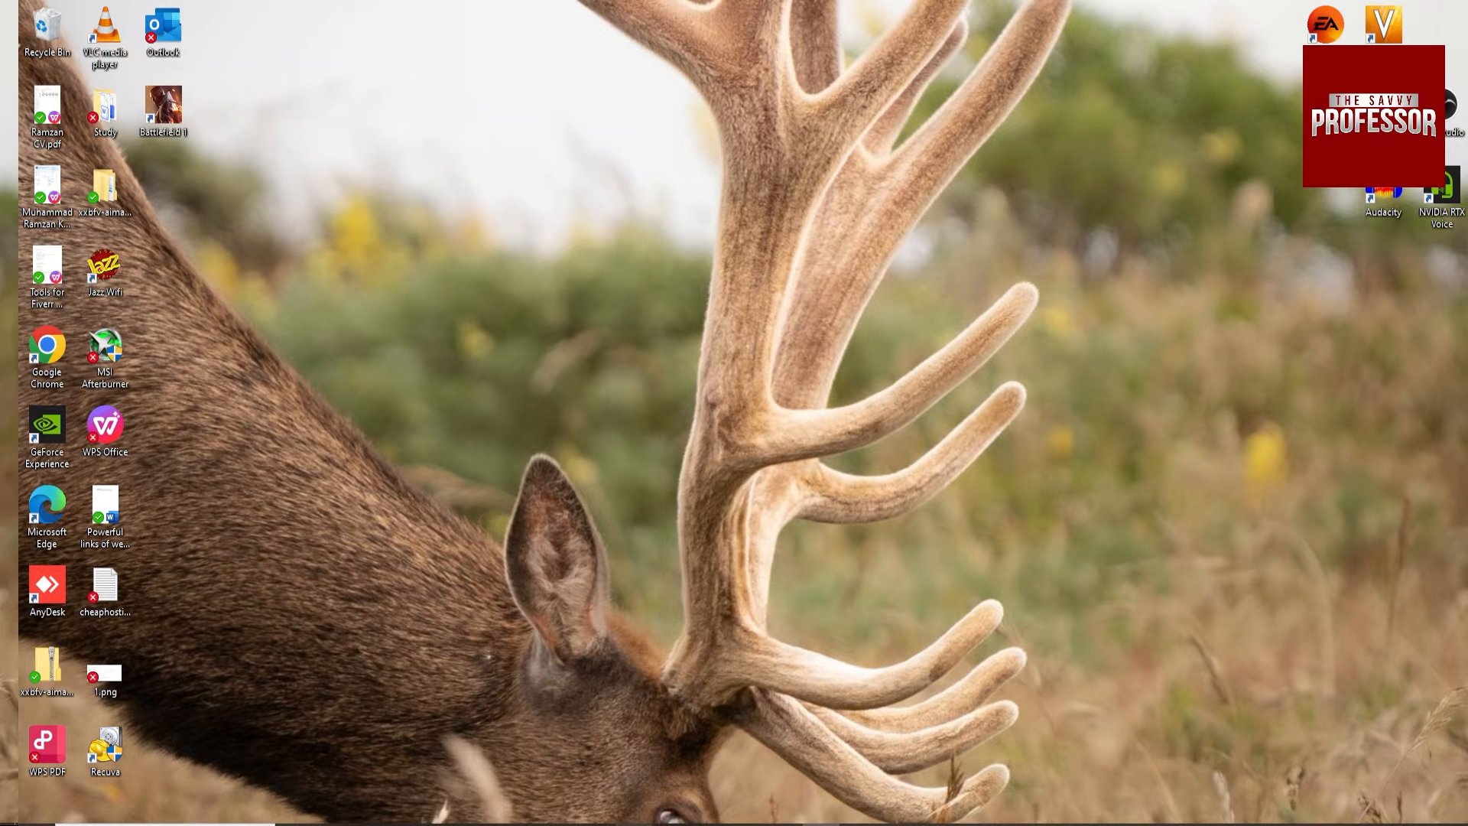
- Launch Microsoft Outlook from its desktop shortcut to show the inbox
double_click(162, 29)
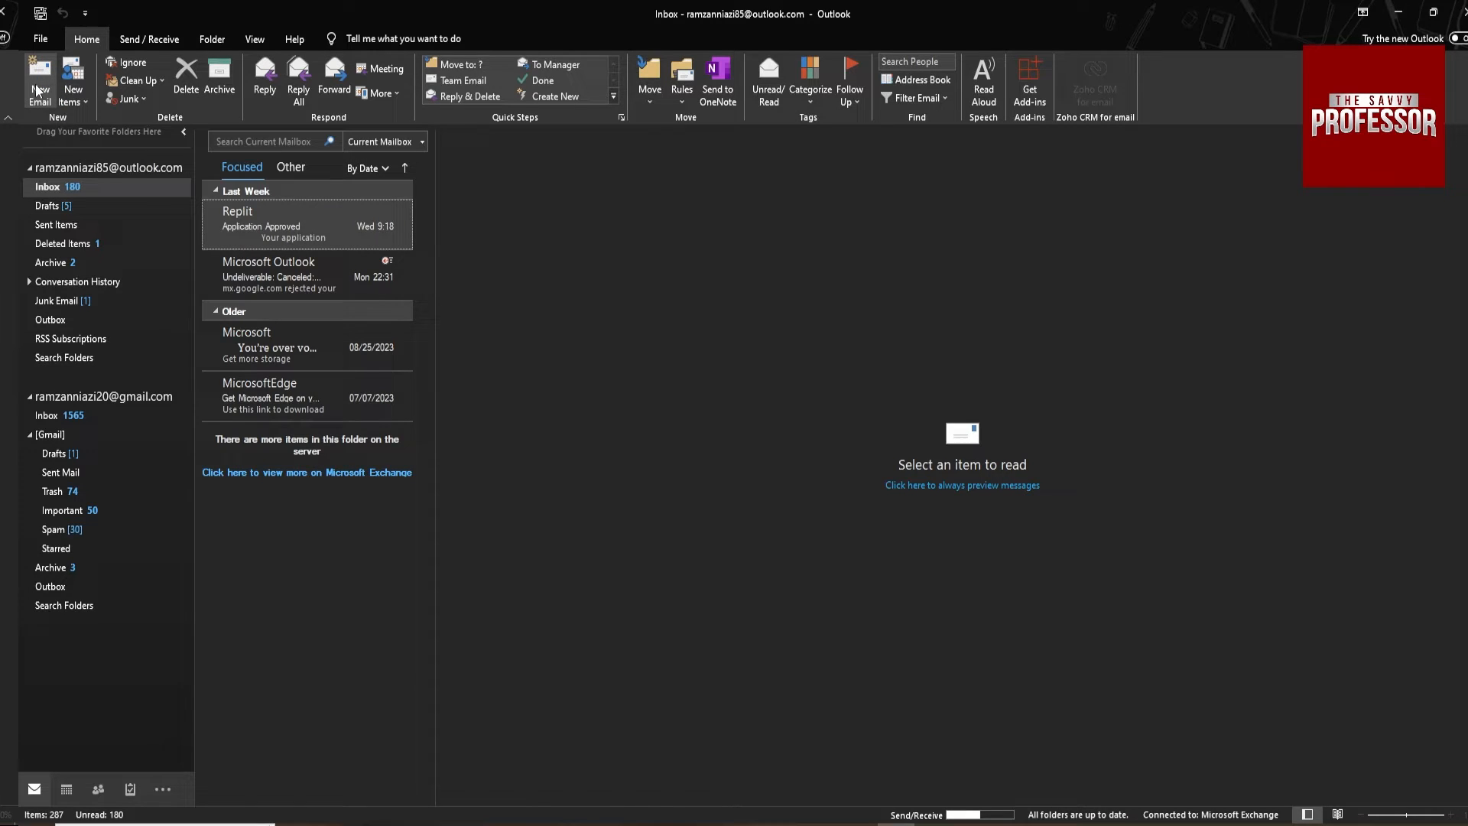
- Create a new email with the Facts contact as recipient
left_click(39, 79)
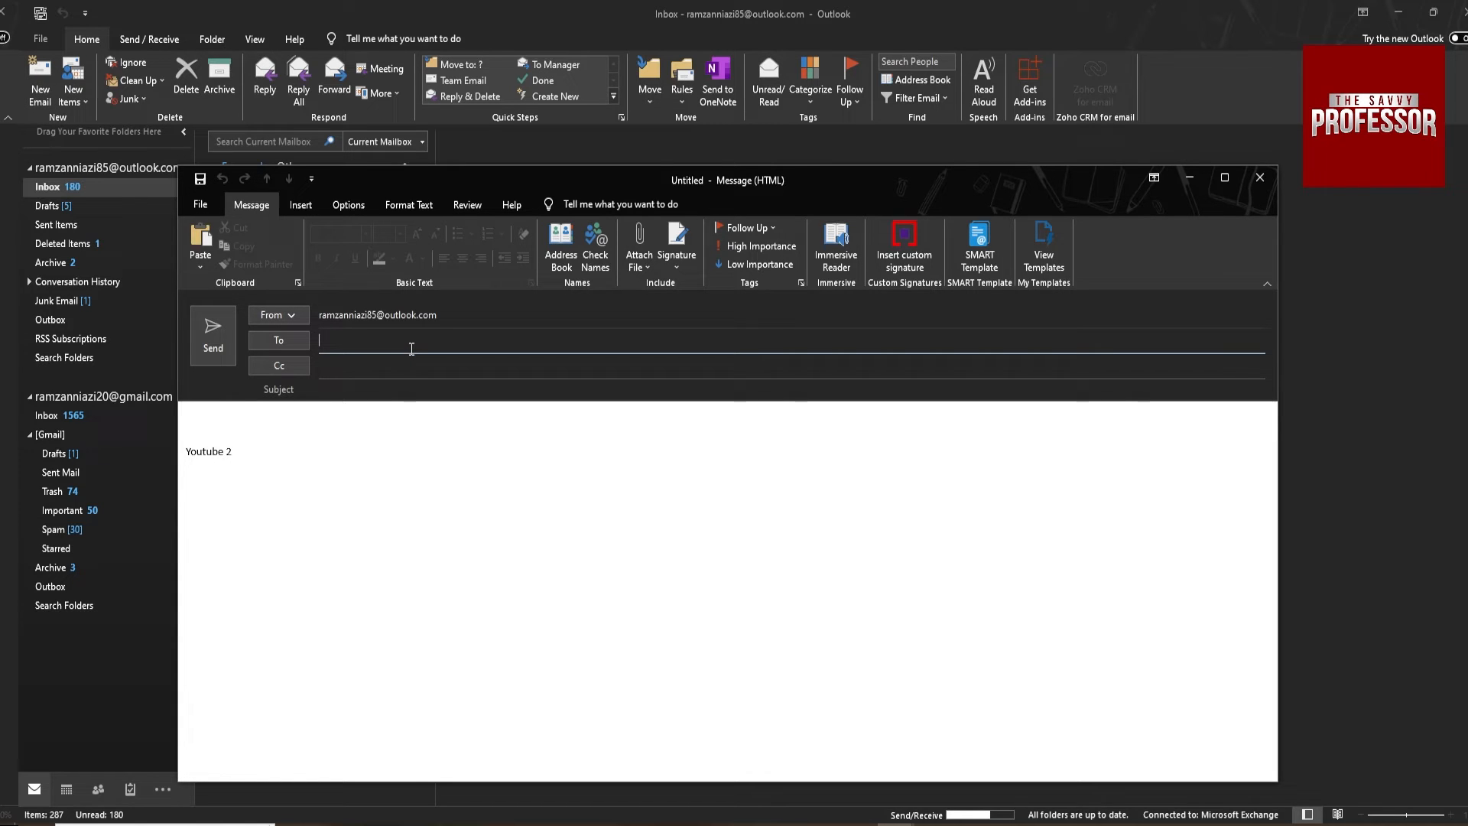
type("f")
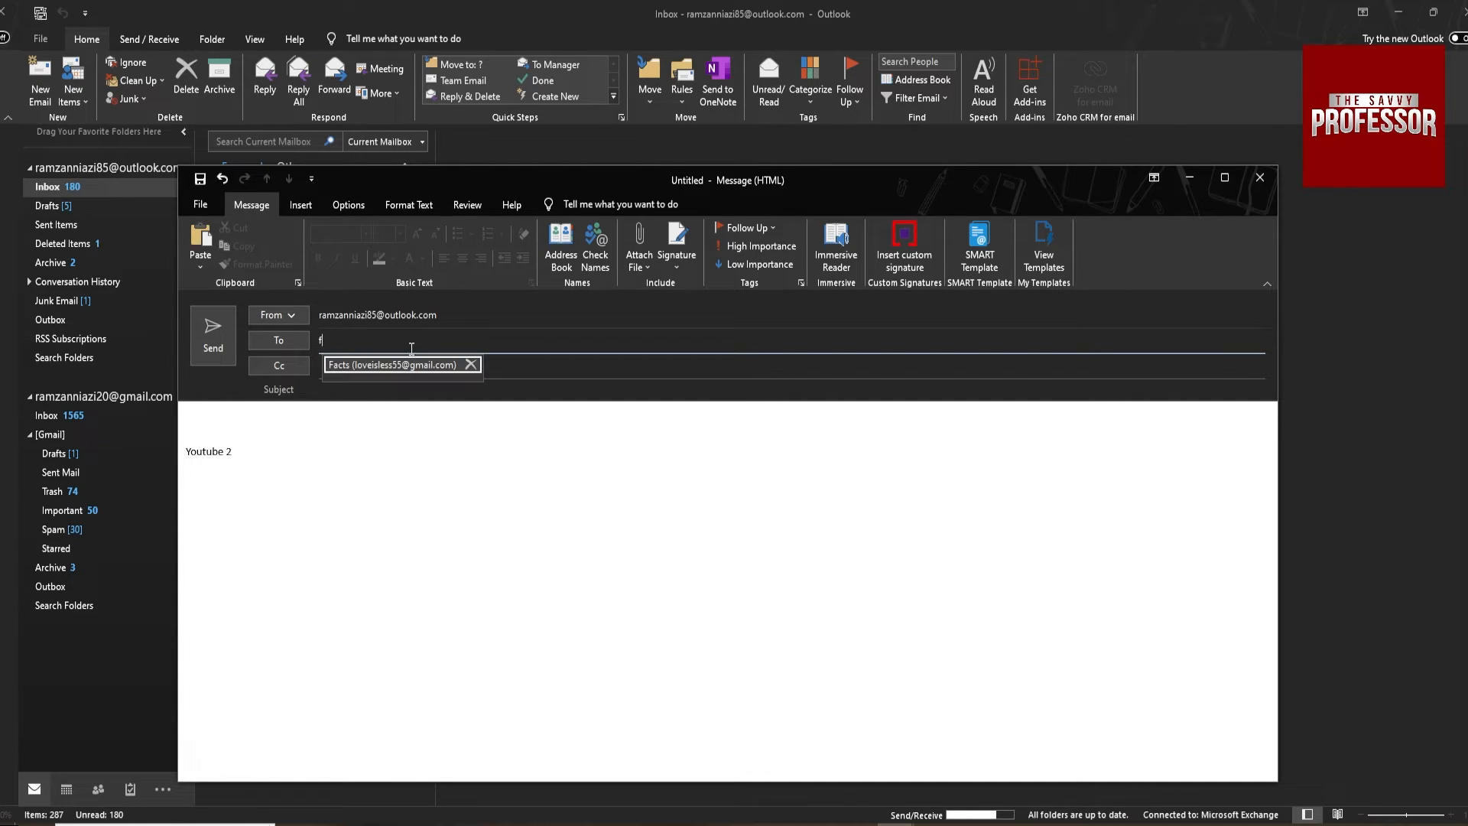
type("a")
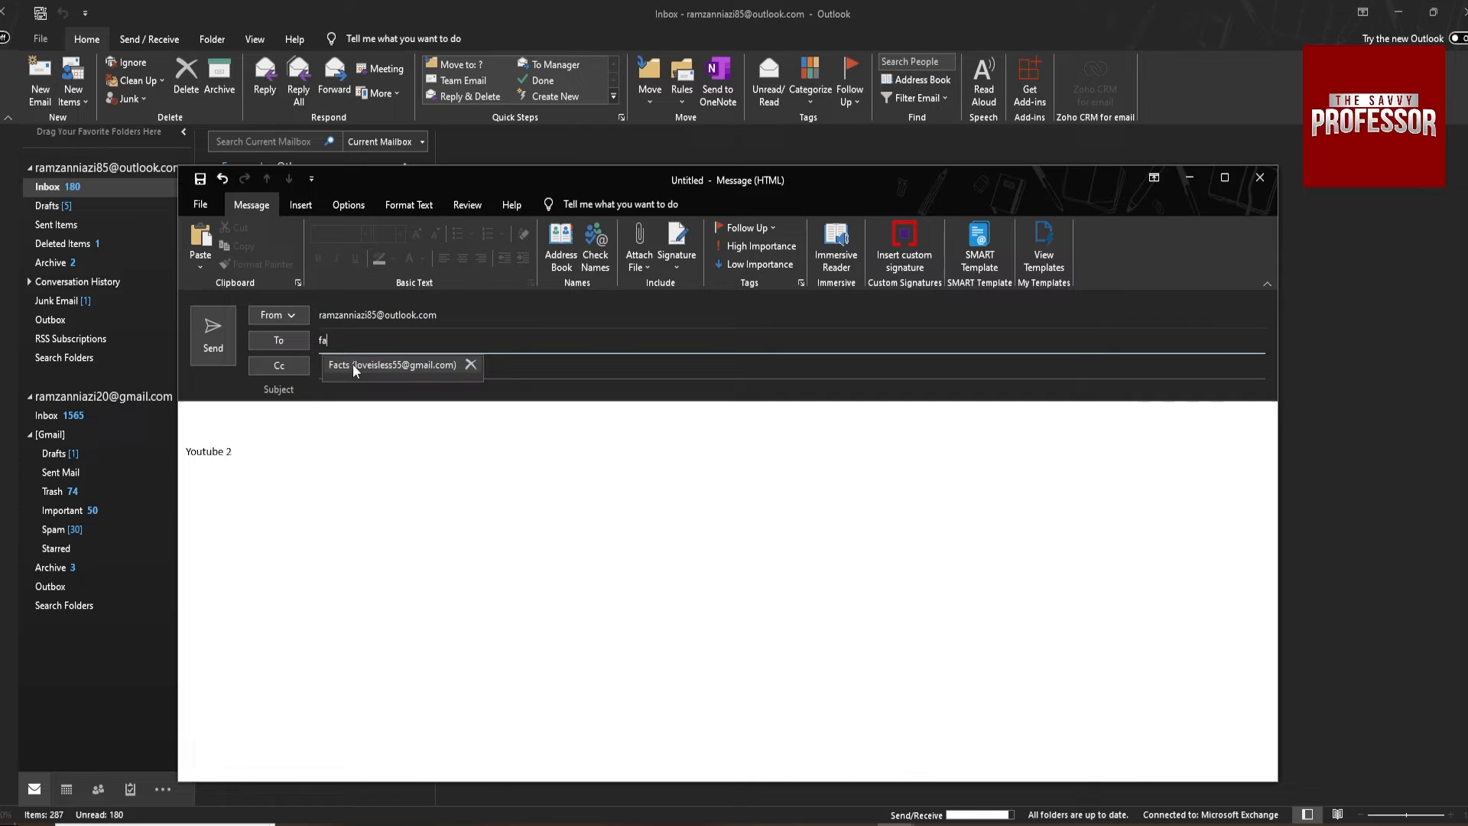
left_click(393, 364)
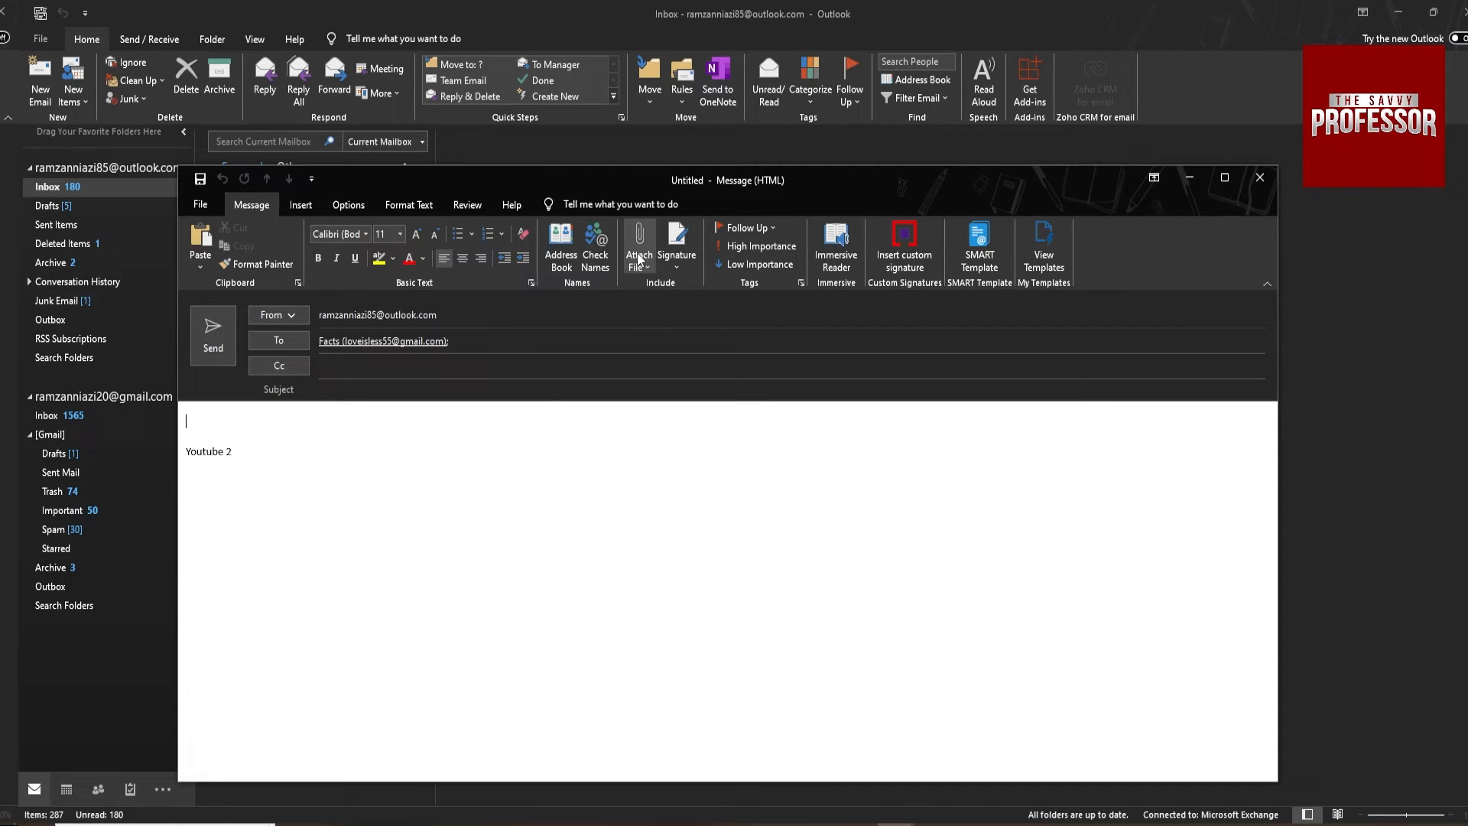
mouse_move(638, 246)
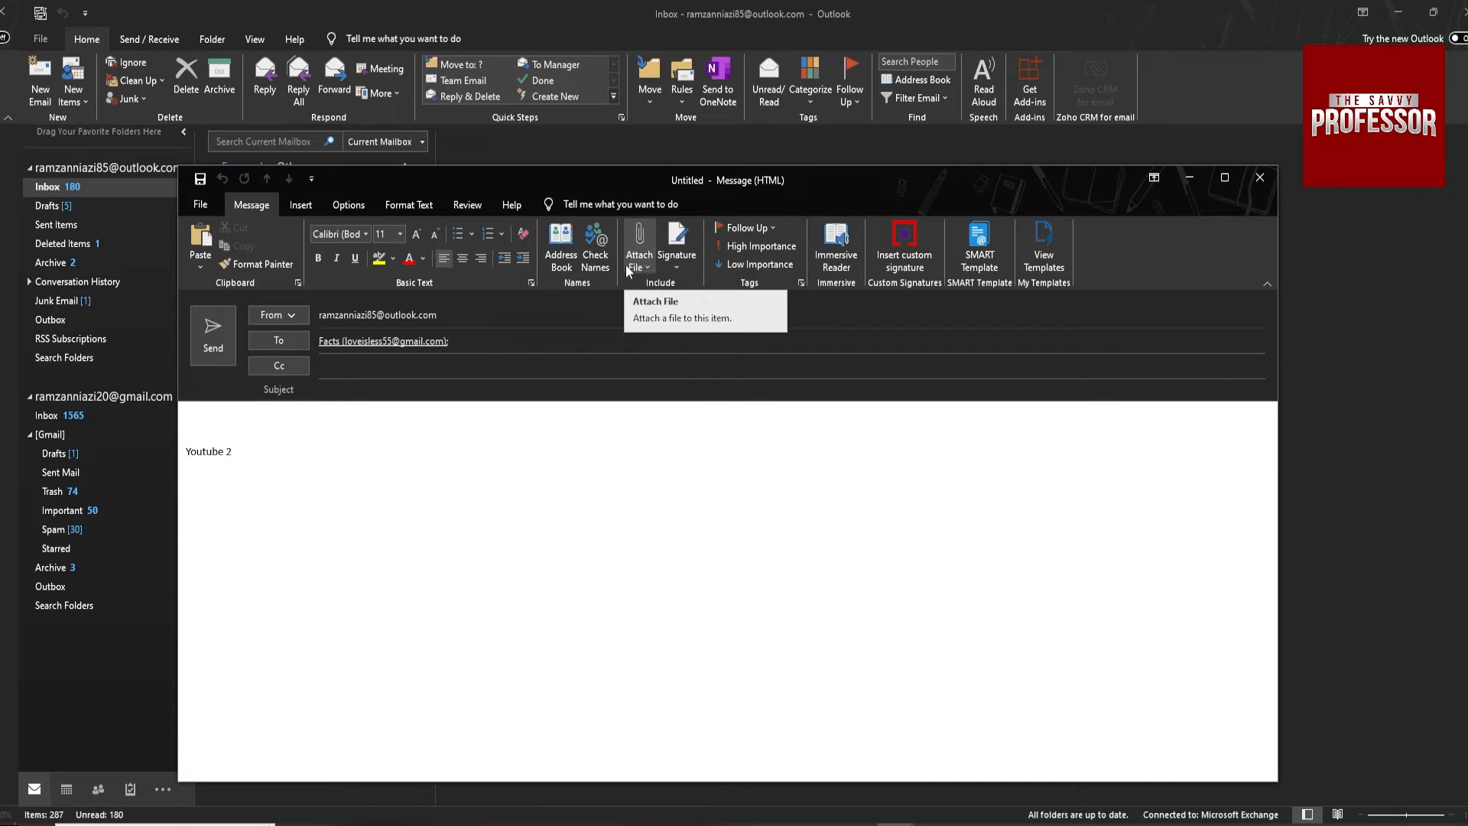
- Open the Insert File picker via Attach File > Browse This PC
left_click(637, 258)
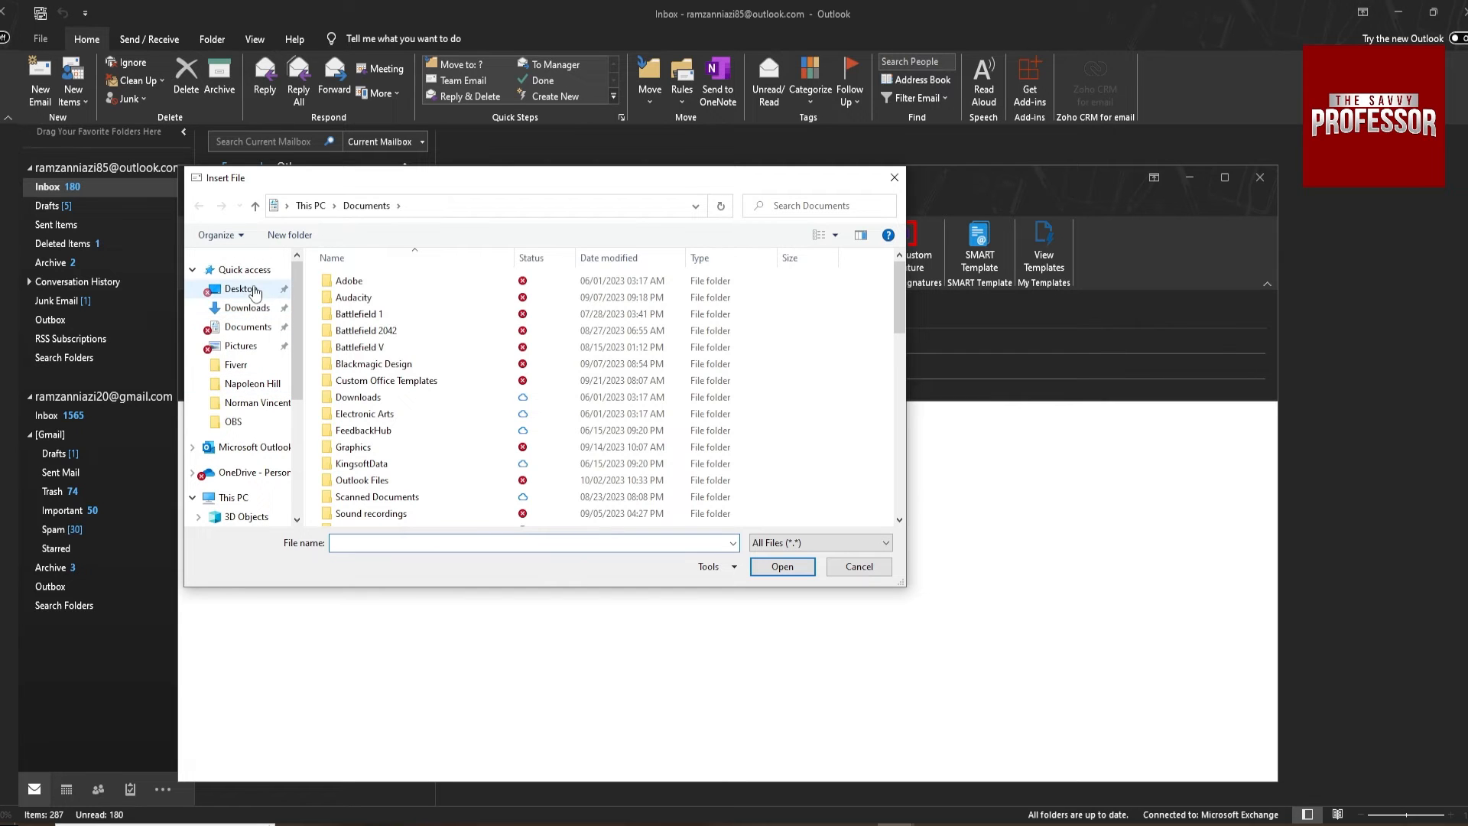
- Attach Downloads.zip from the Downloads folder to the message
left_click(247, 308)
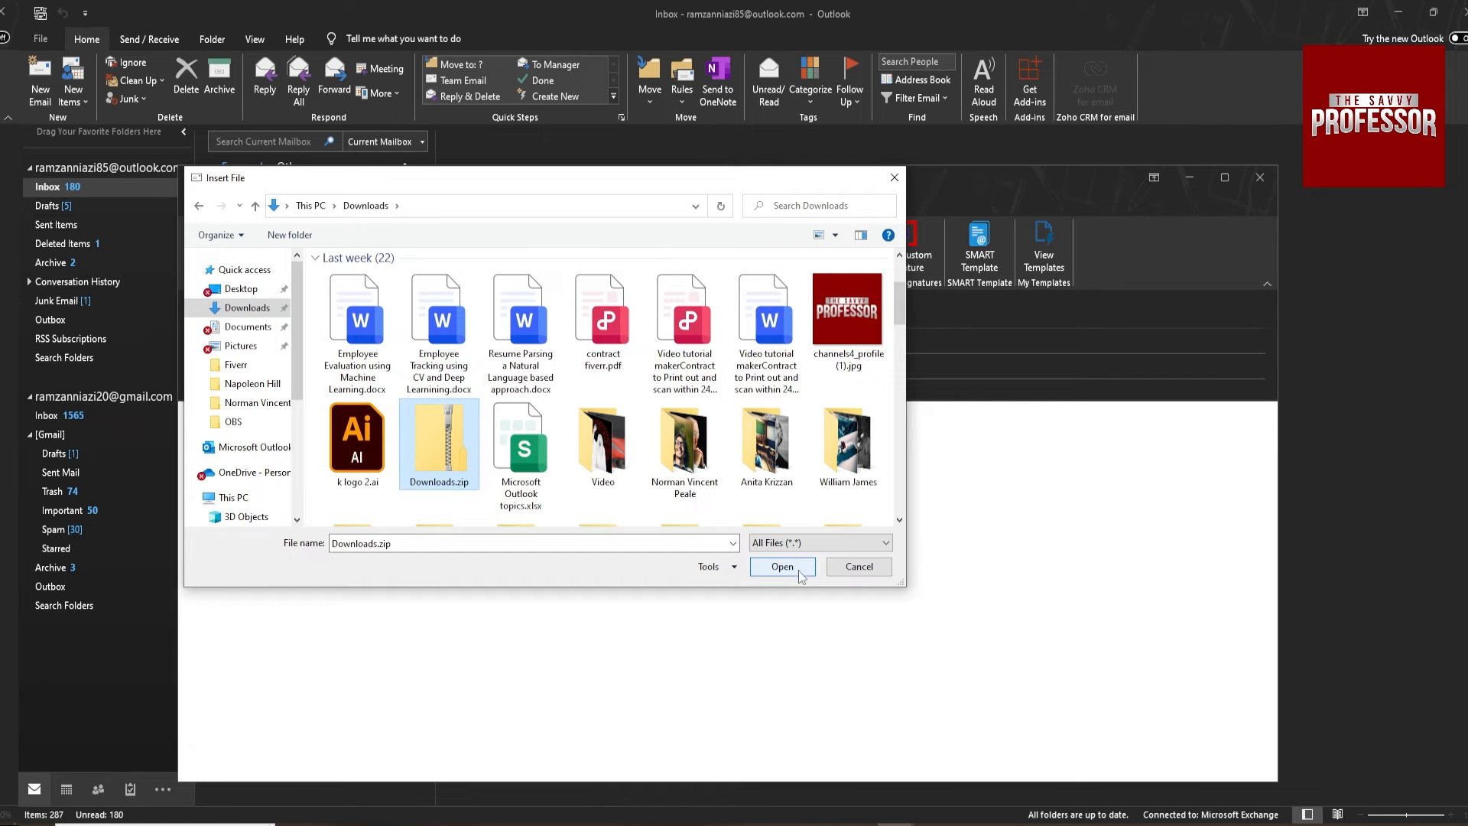
left_click(782, 567)
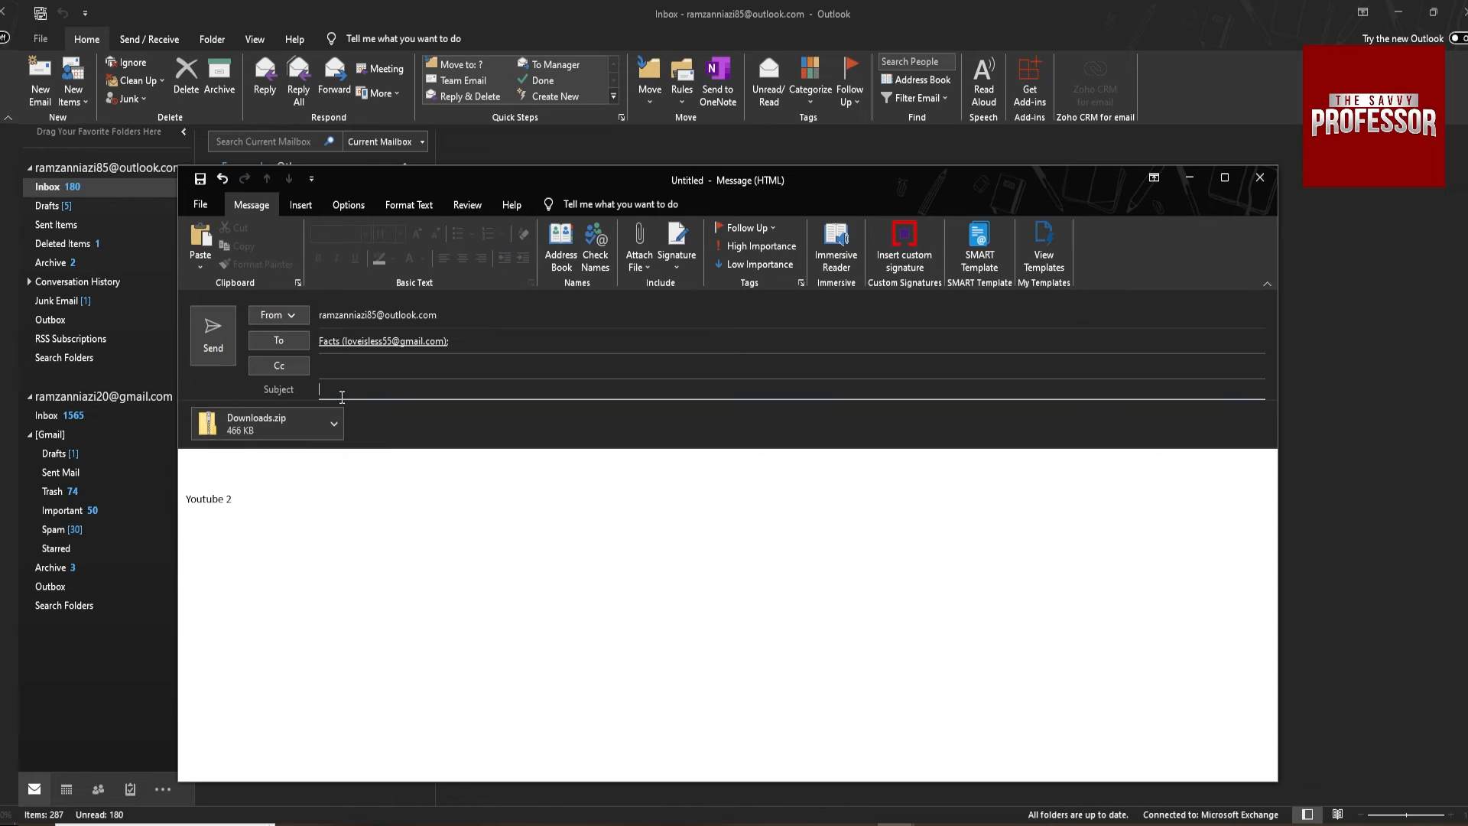
- Enter 'zip' as the email's subject
type("2")
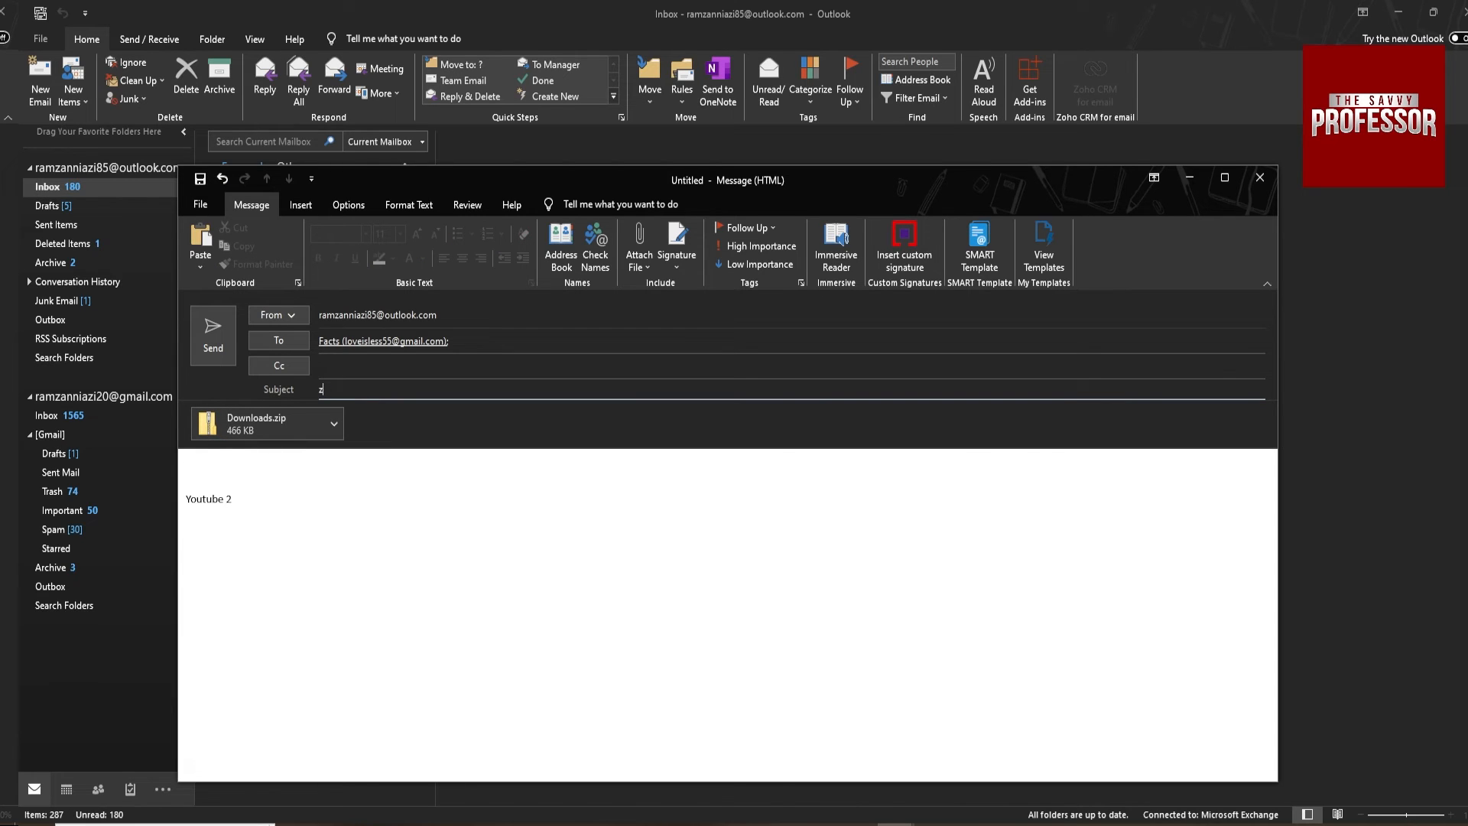
type("ip")
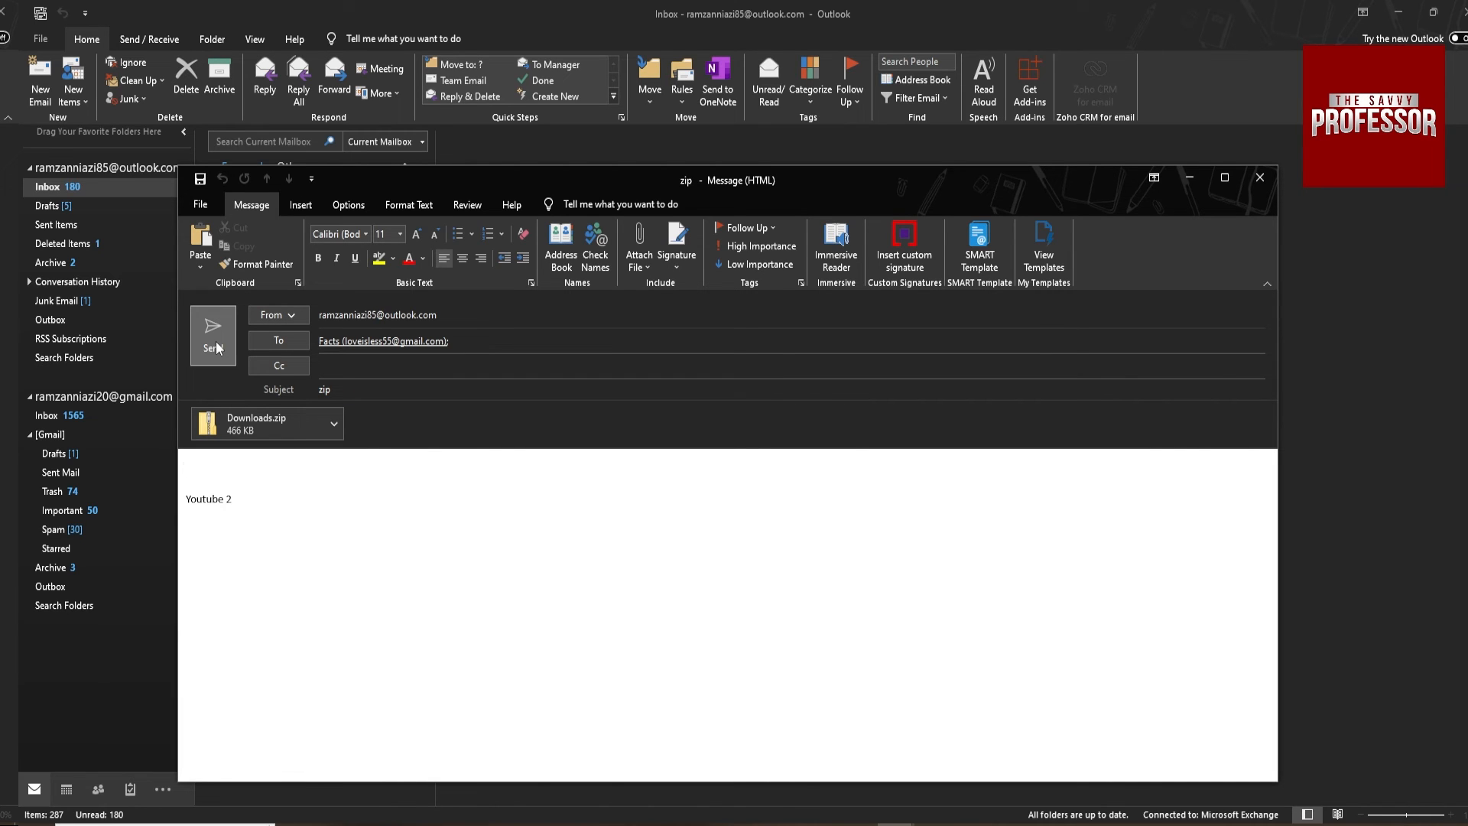
- Send the 'zip' email with its Downloads.zip attachment
left_click(212, 333)
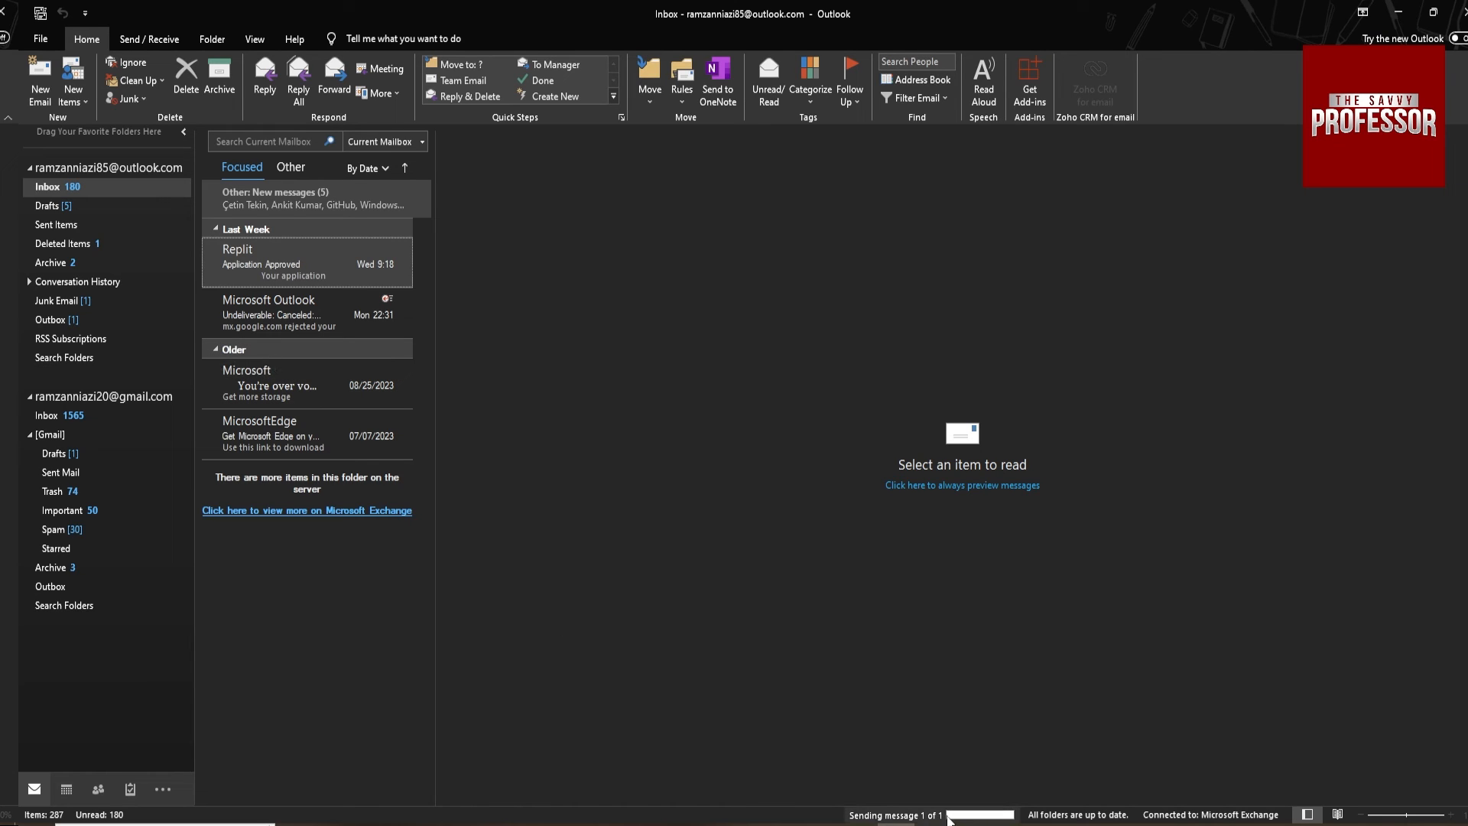
mouse_move(951, 785)
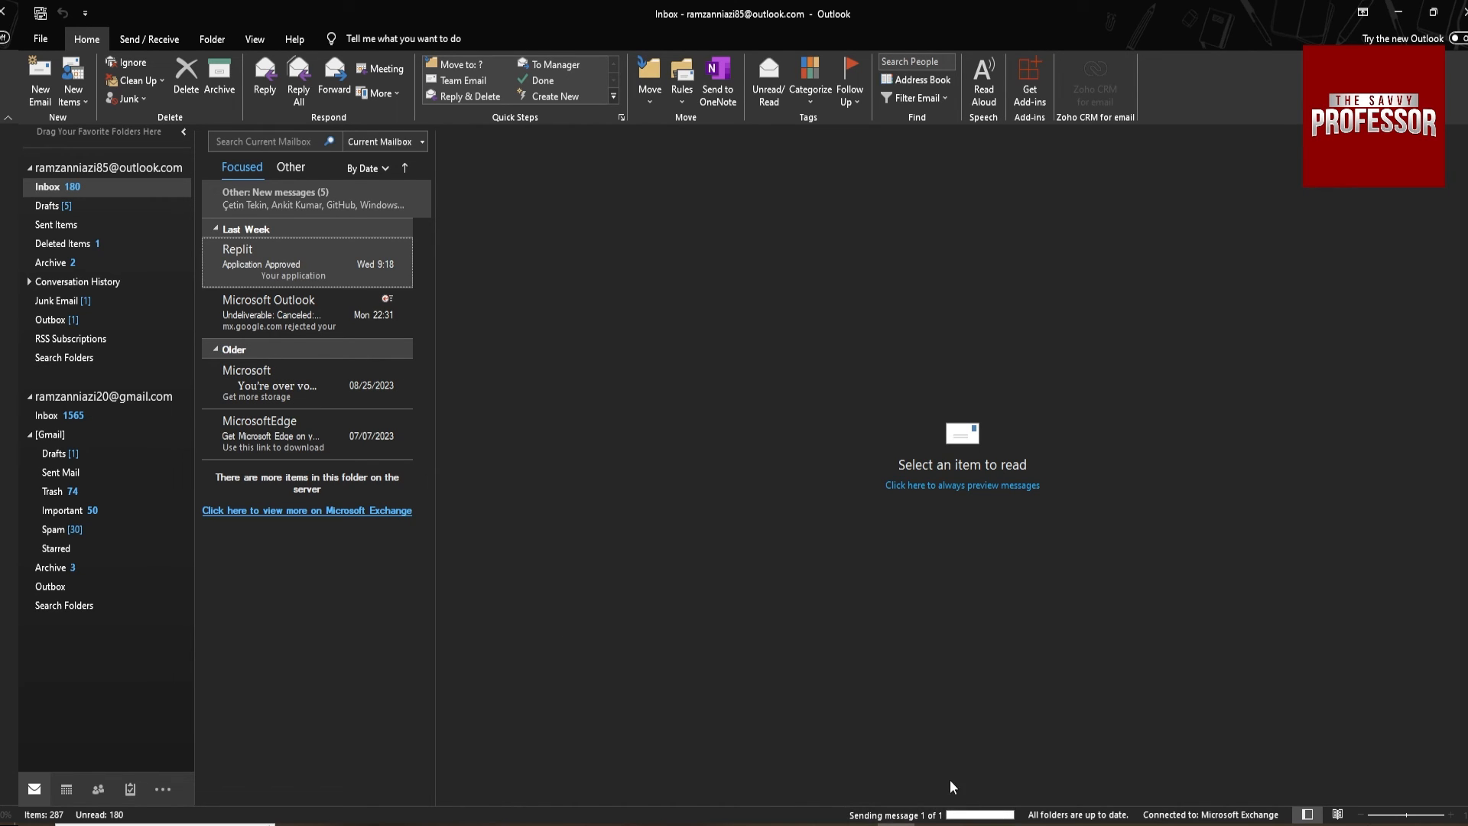